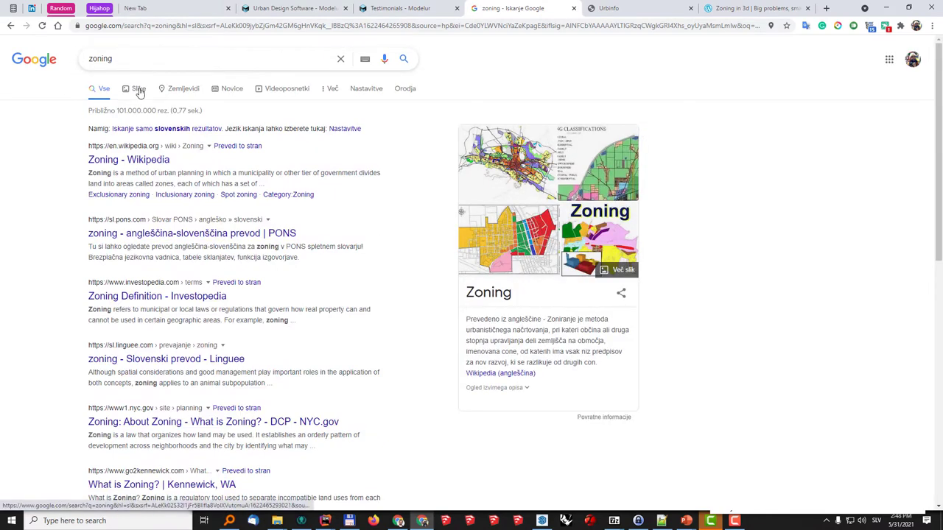
Switch the 'zoning' Google results to Images and browse the grid of zoning maps and diagrams.
left_click(138, 88)
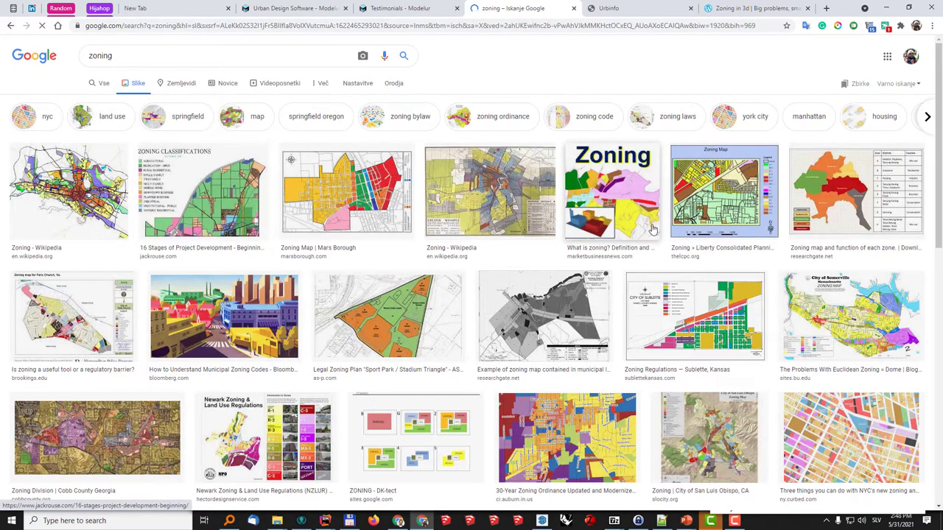
scroll("down", 3)
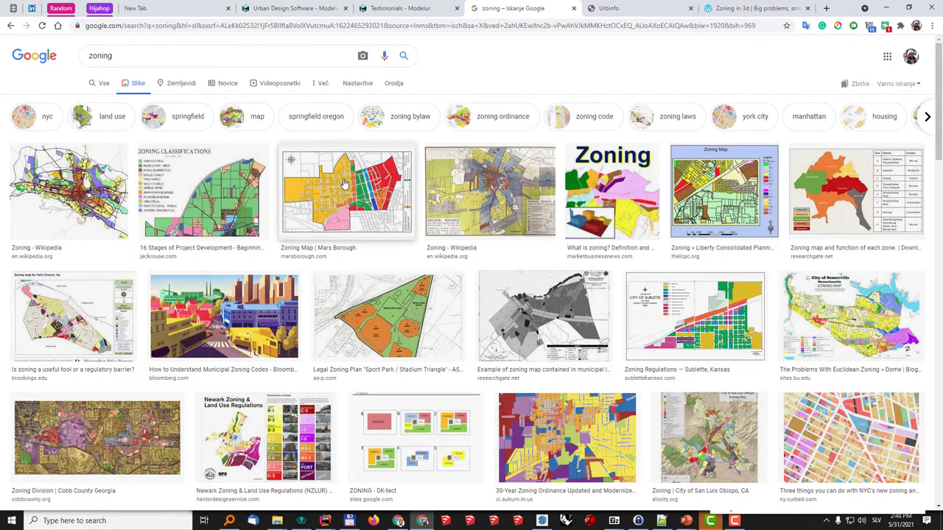
mouse_move(361, 204)
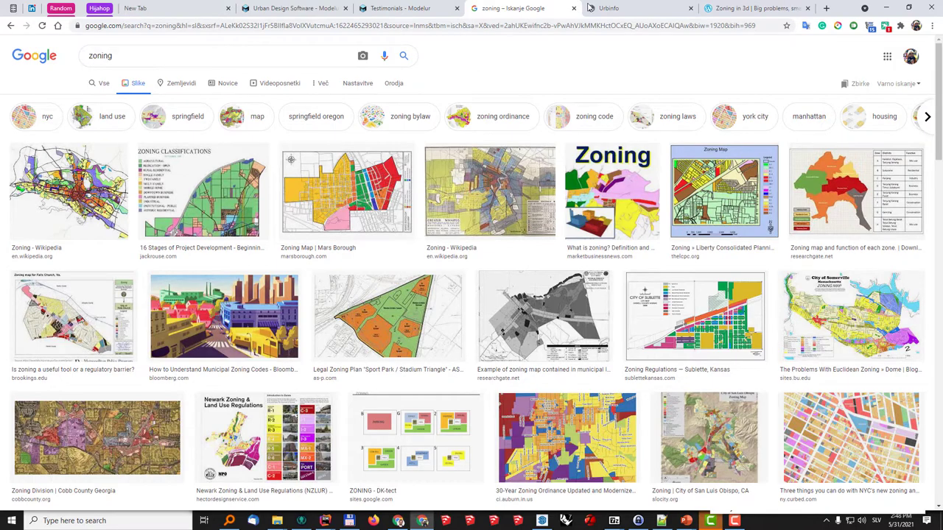
Switch to the UrbInfo tab showing Ljubljana's colour-coded zoning map of the city centre.
left_click(625, 9)
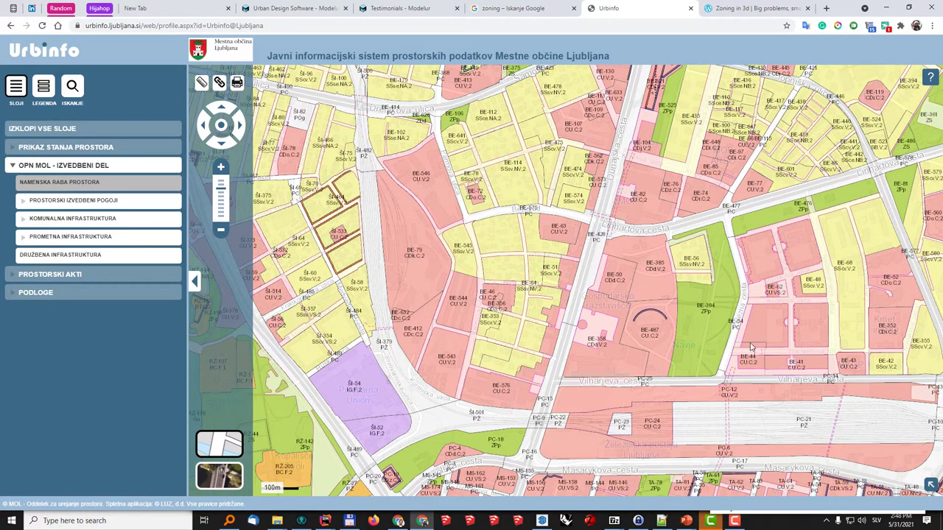
mouse_move(470, 172)
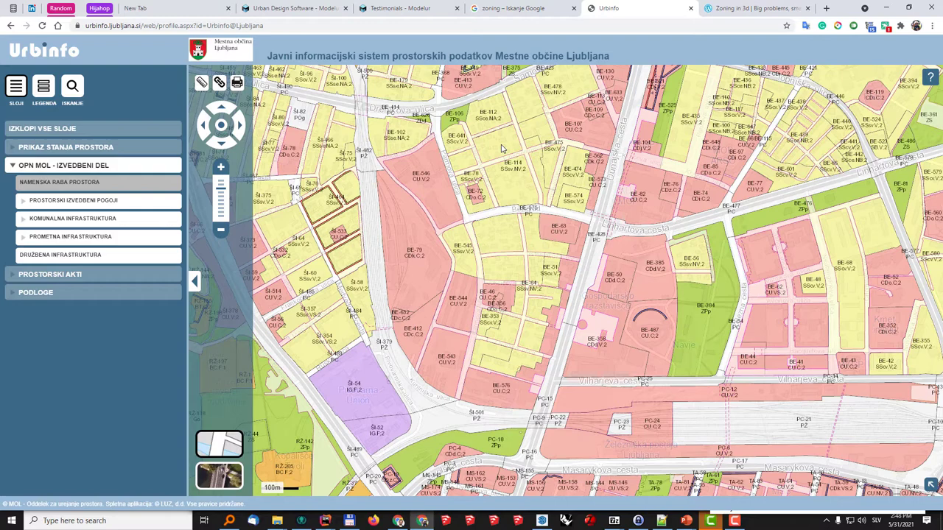
mouse_move(430, 180)
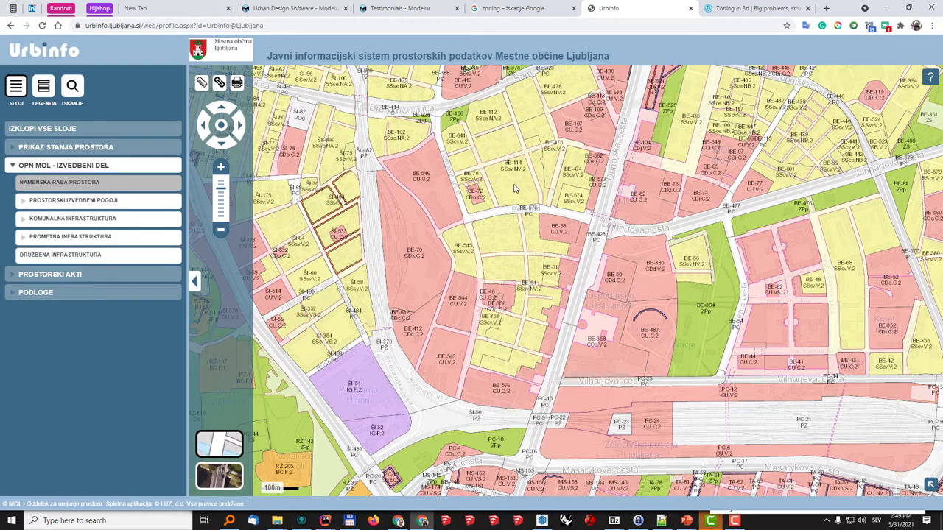
Open the info popup for parcel BE-114 (SSsv, FZ 40, FBP 35) and scroll through its details.
left_click(512, 188)
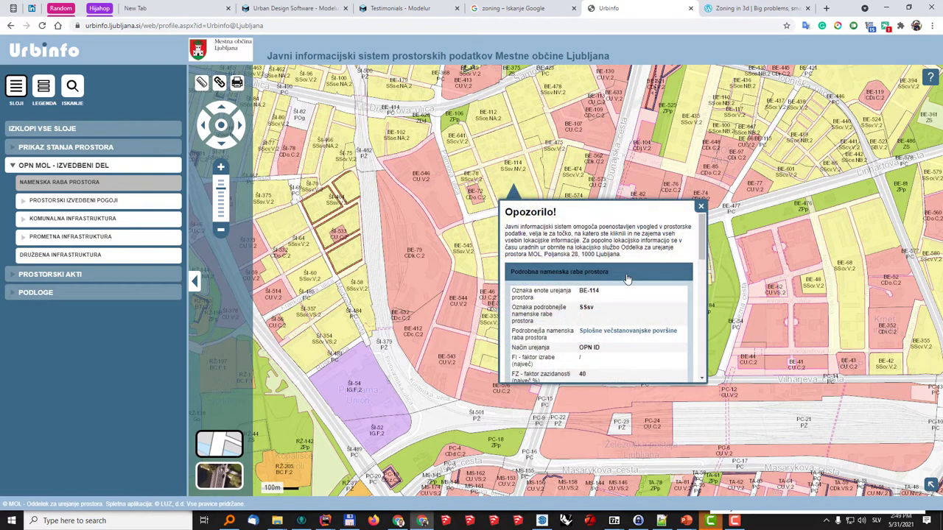
scroll("down", 3)
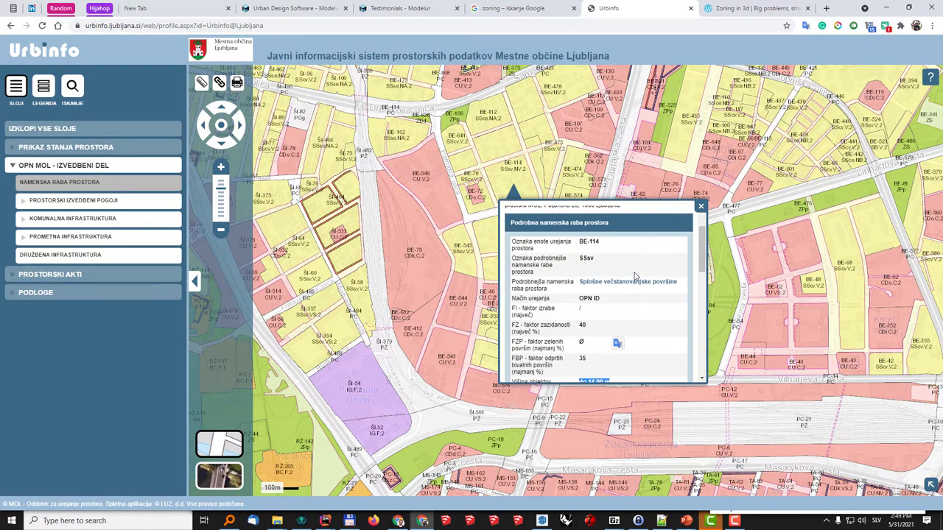
mouse_move(634, 309)
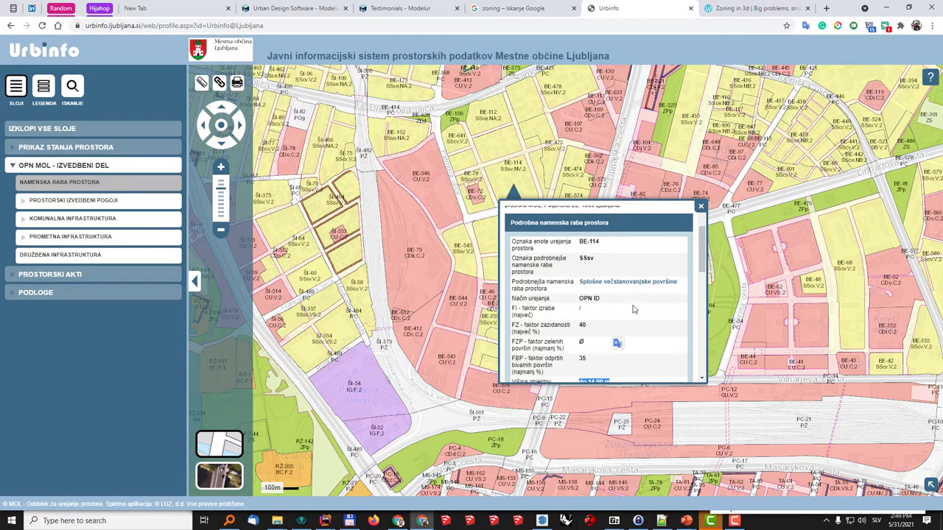
mouse_move(625, 288)
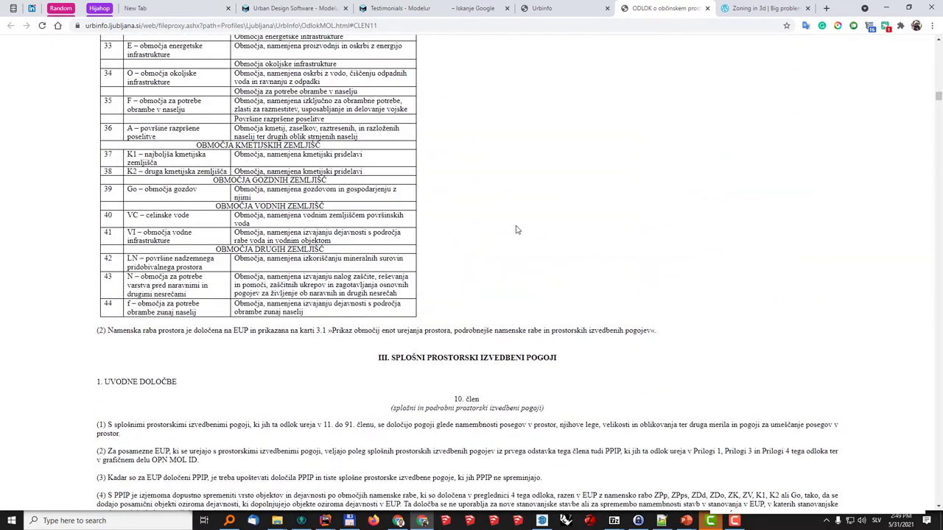
Scroll the ordinance to its FZ/FBP/FZP/FI density table and review the limits per zone.
scroll("down", 3)
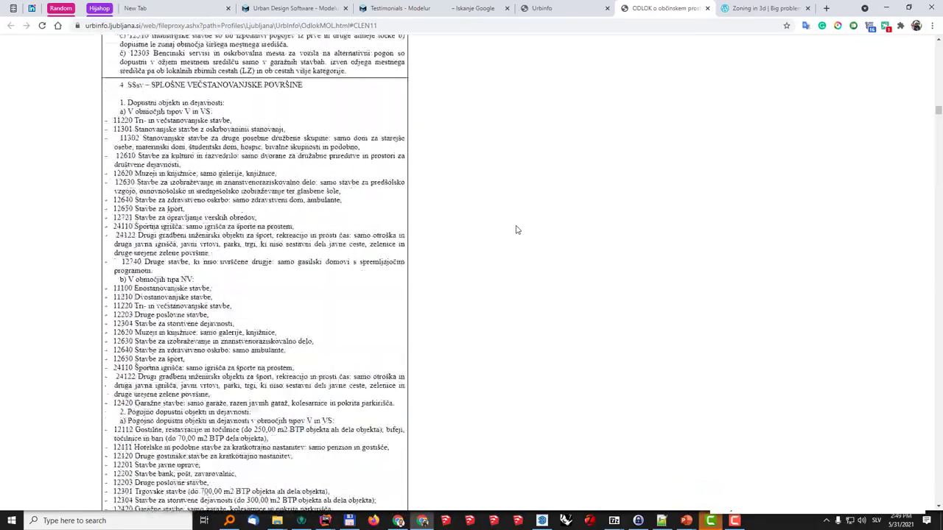
scroll("down", 3)
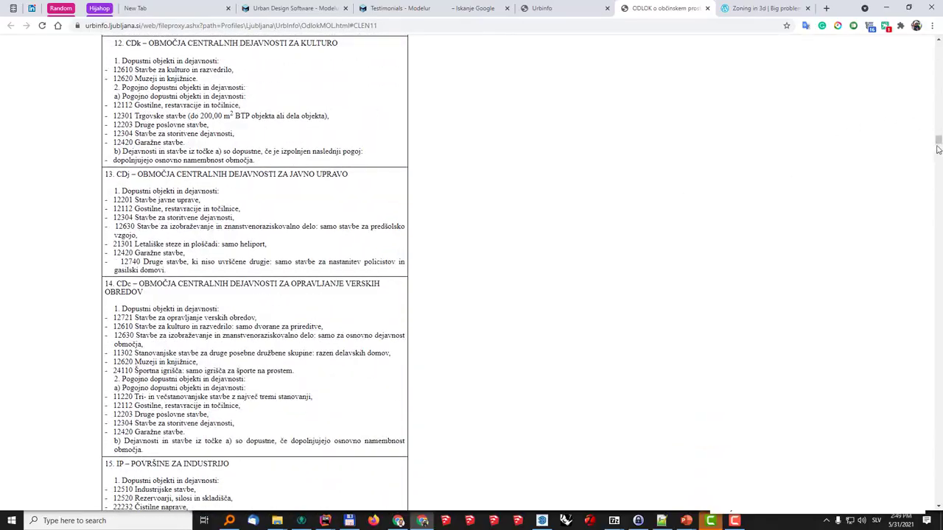
scroll("down", 3)
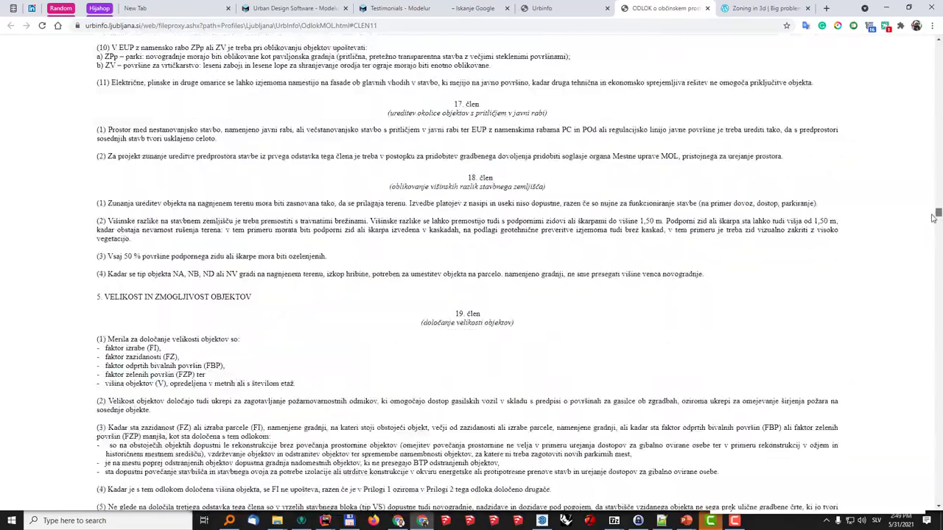
scroll("down", 3)
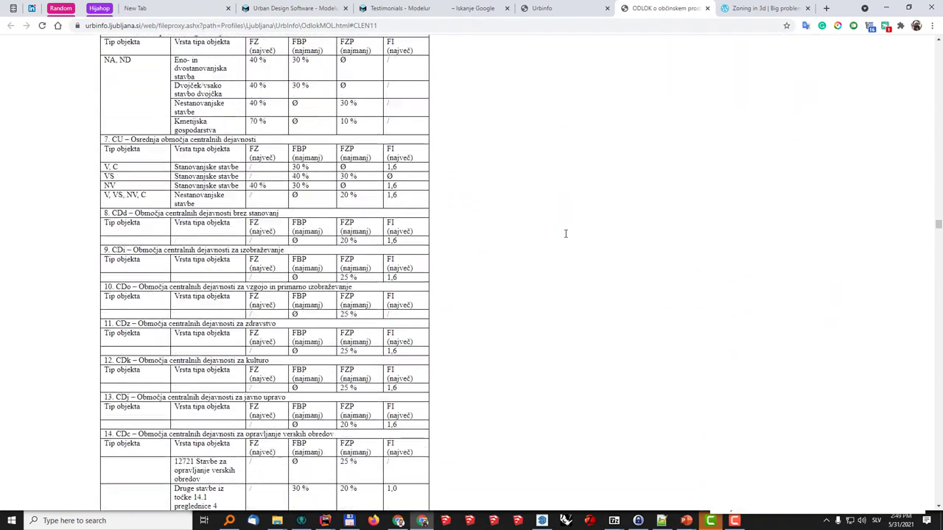
scroll("up", 3)
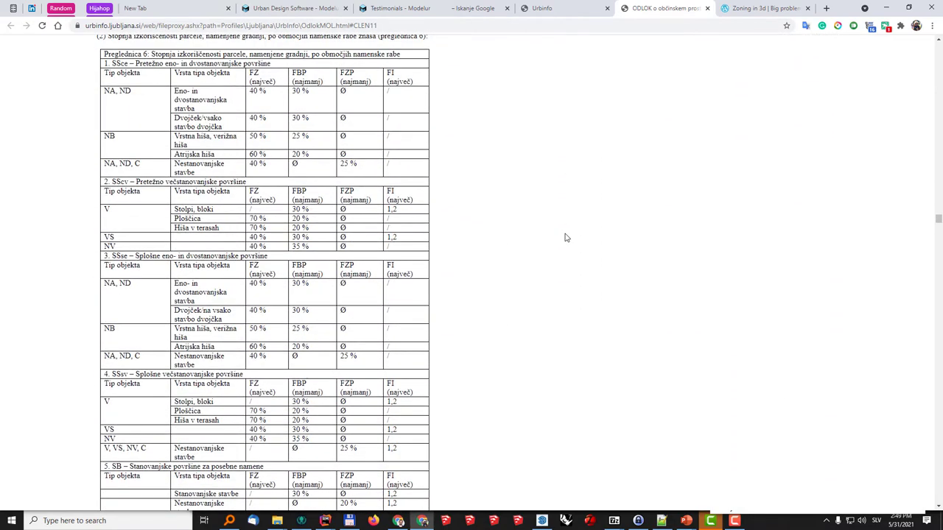
scroll("down", 3)
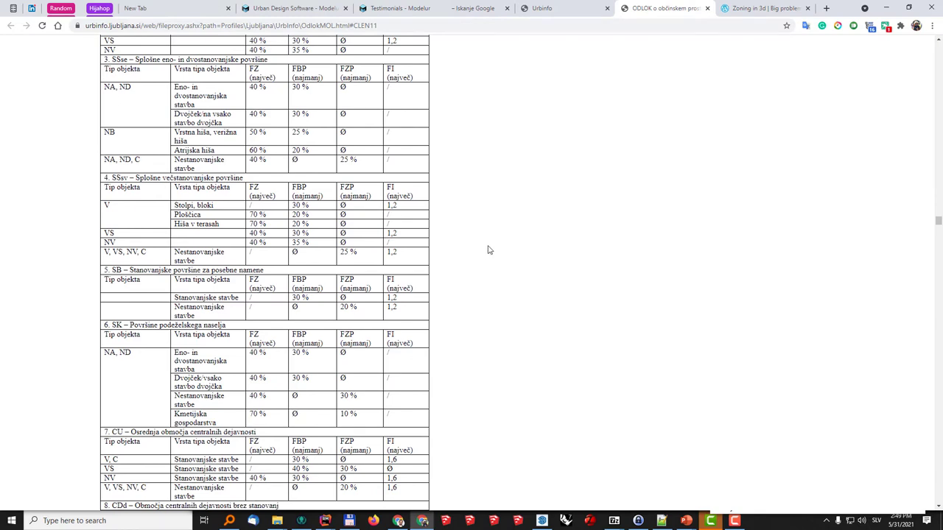
scroll("up", 3)
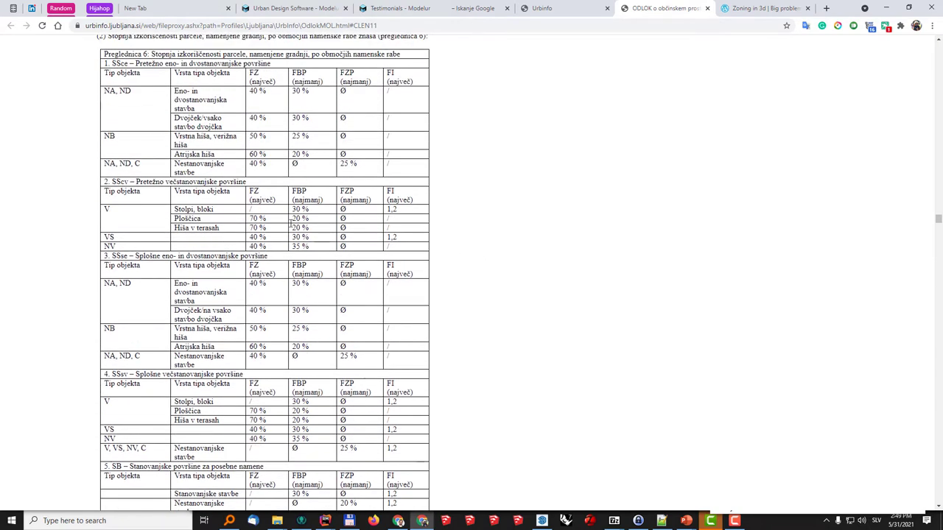
mouse_move(327, 133)
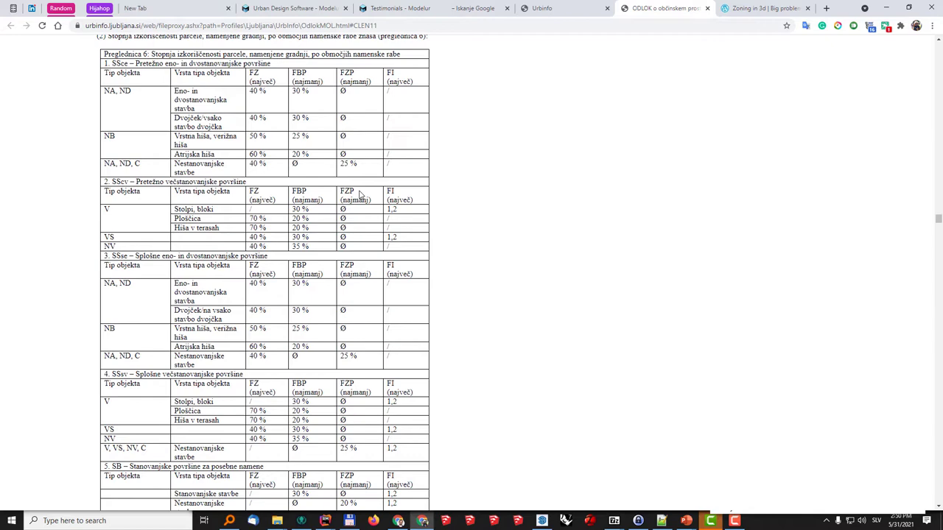
Return to the UrbInfo zoning map and close the BE-114 parcel popup.
left_click(551, 8)
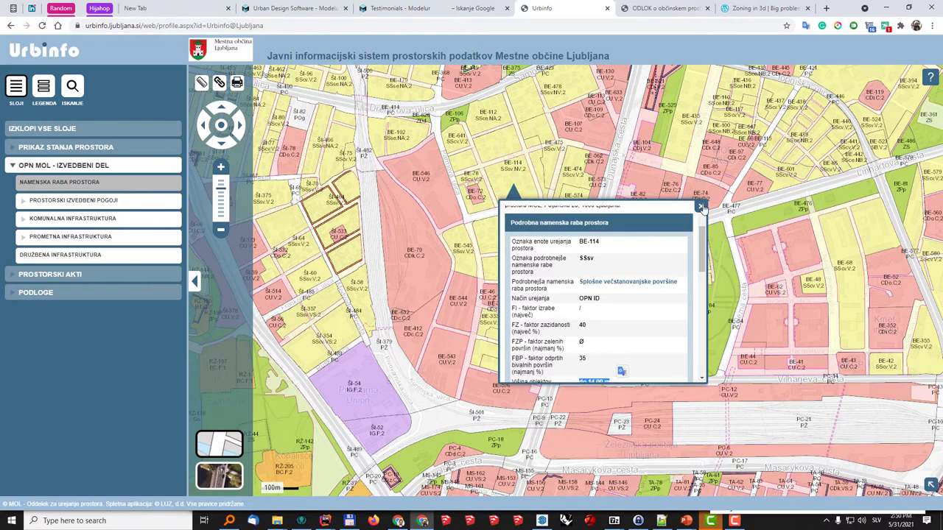
mouse_move(698, 206)
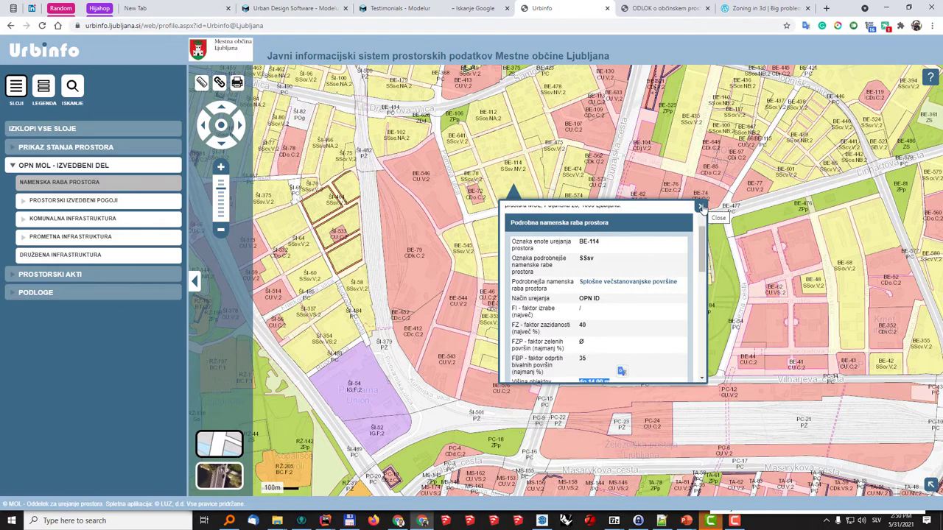
left_click(699, 208)
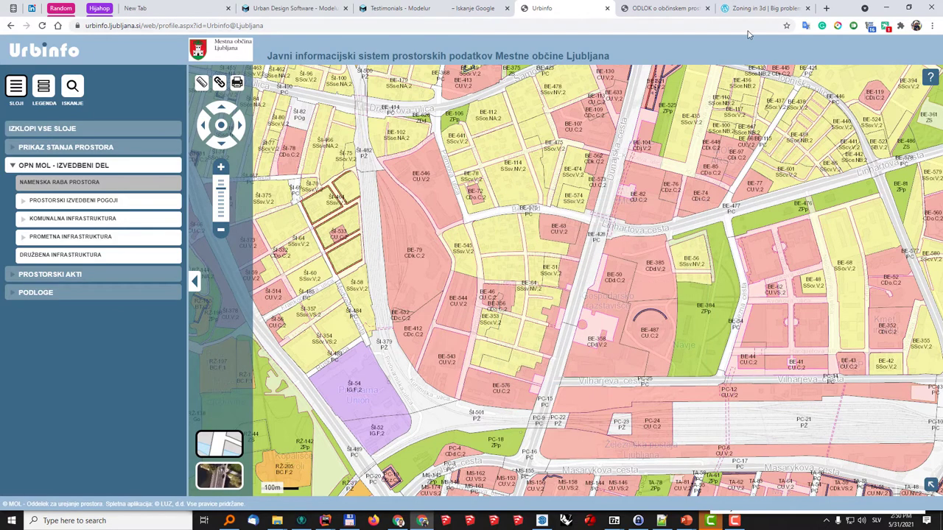
Switch to the 'Zoning in 3d' blog post and scroll to its red-and-yellow zoning envelope diagram.
left_click(754, 9)
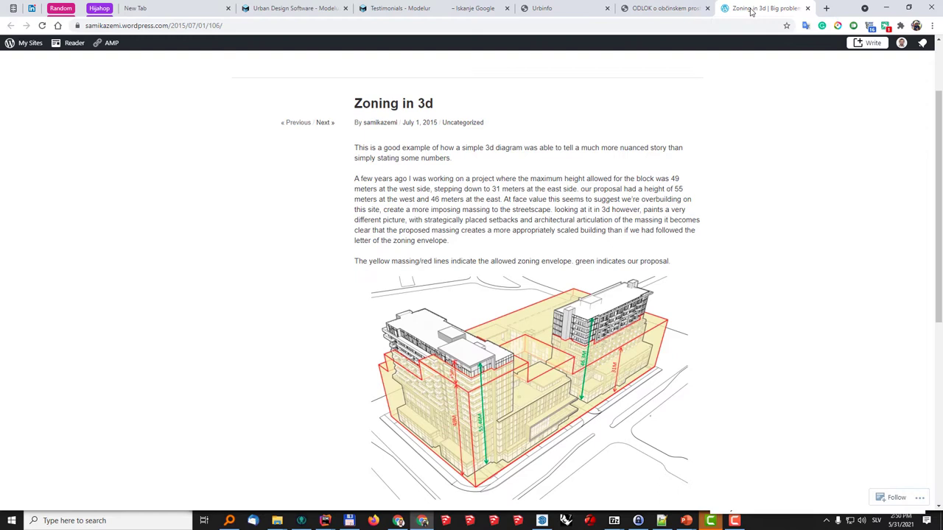
mouse_move(663, 336)
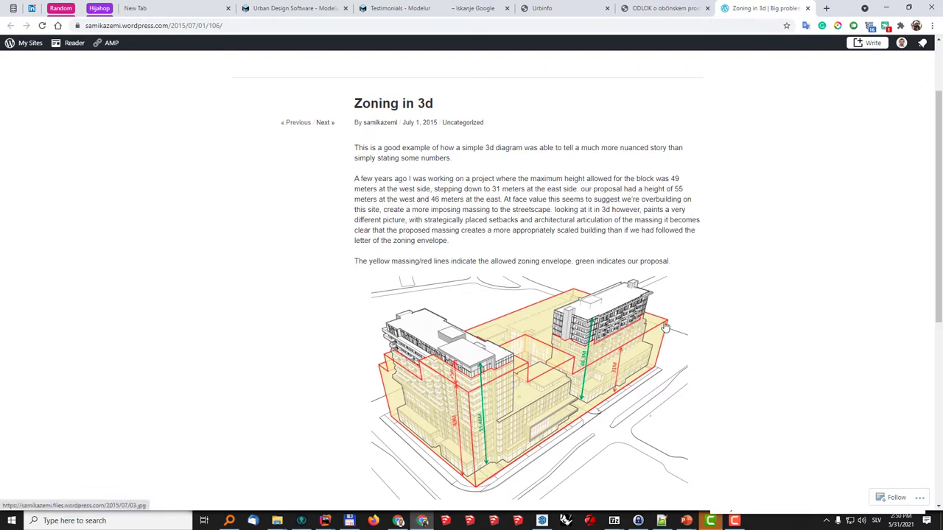
mouse_move(598, 344)
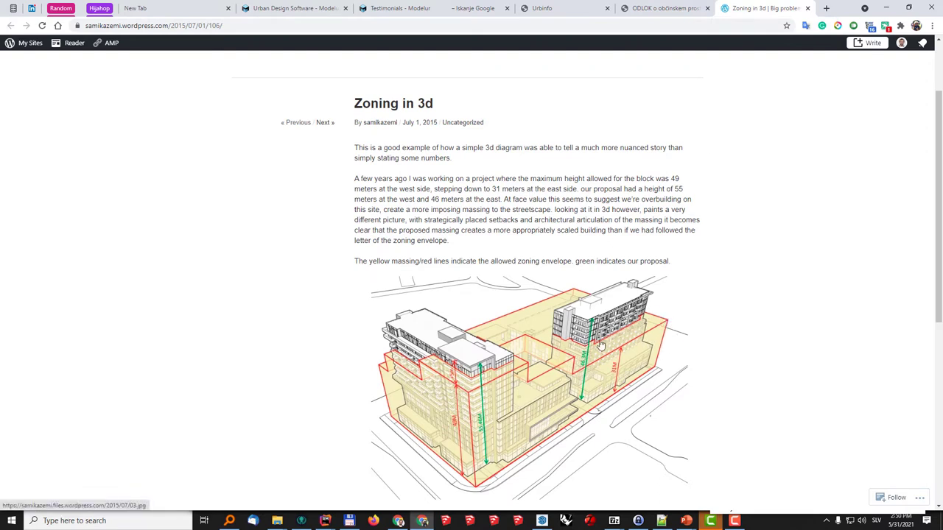
scroll("down", 3)
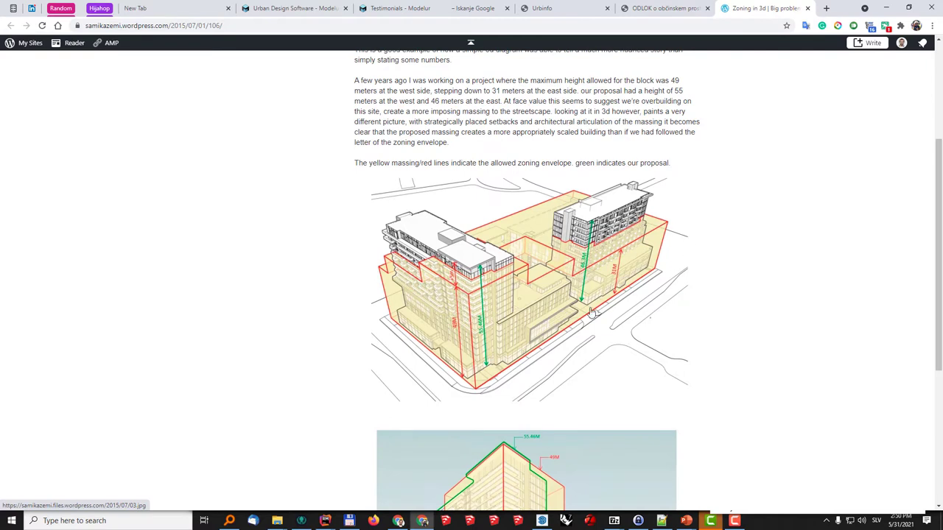
mouse_move(449, 300)
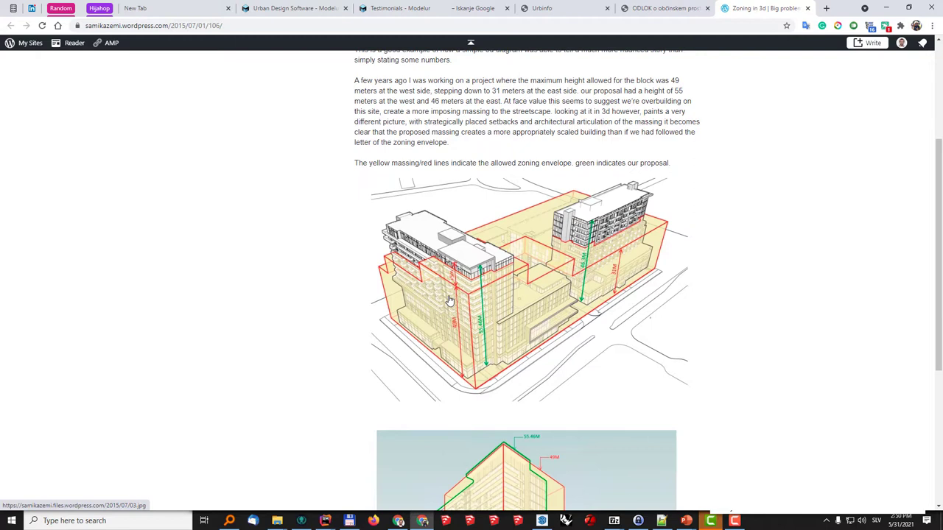
mouse_move(496, 277)
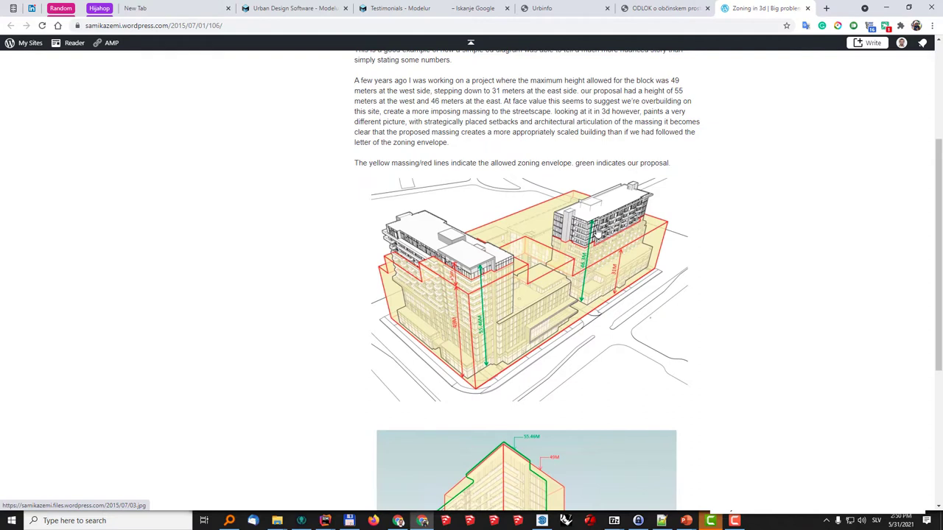
mouse_move(598, 284)
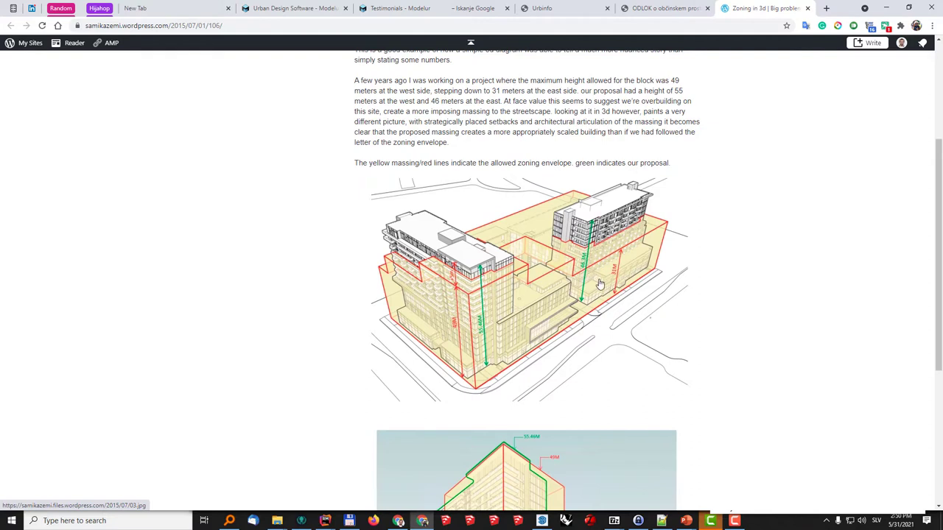
mouse_move(598, 286)
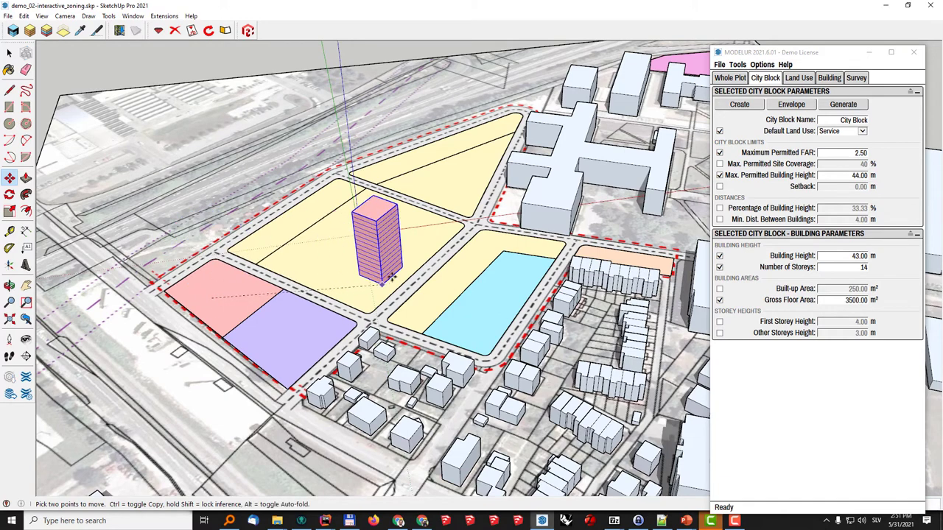
Place a Modelur kindergarten building on the purple city block in the SketchUp zoning model.
left_click(842, 130)
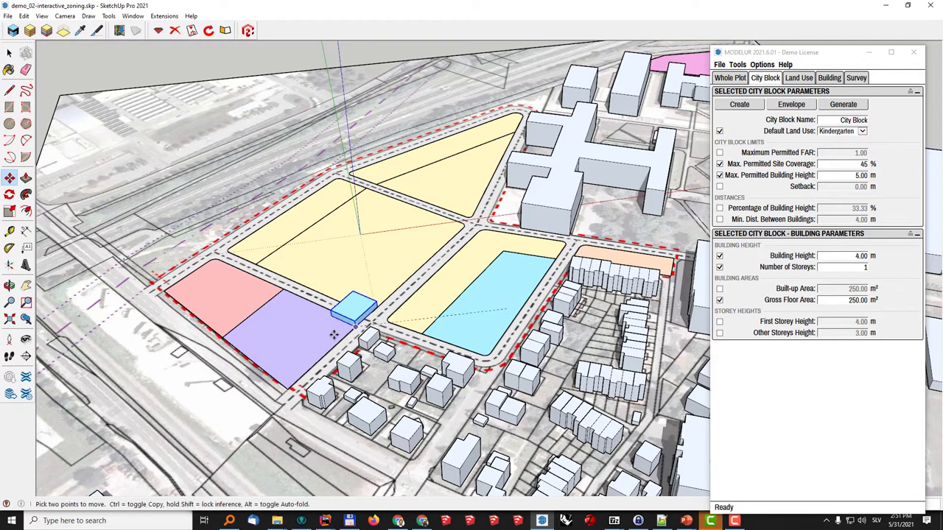
left_click(860, 130)
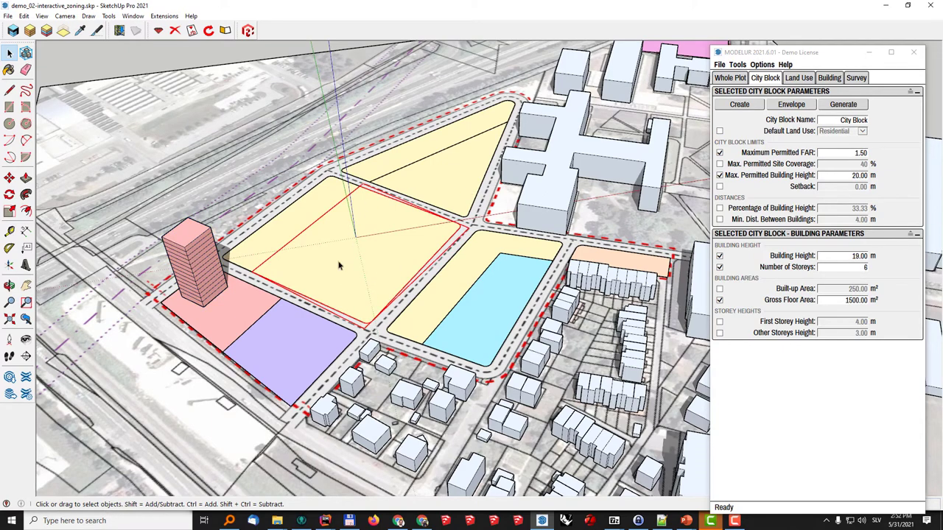
mouse_move(389, 237)
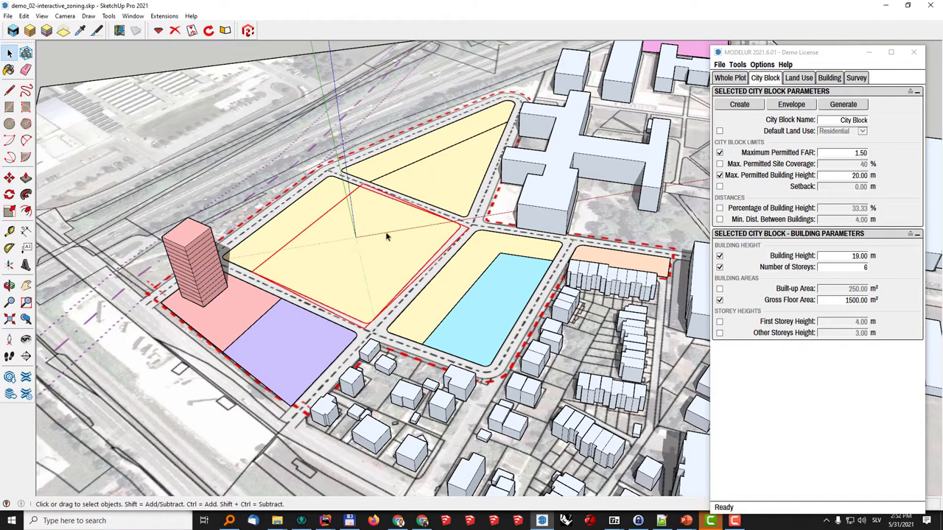
mouse_move(439, 174)
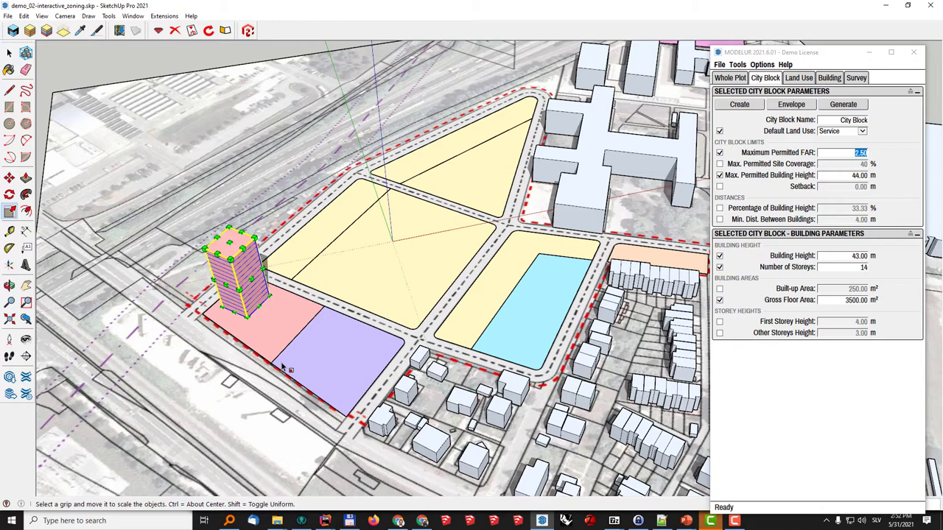
mouse_move(319, 340)
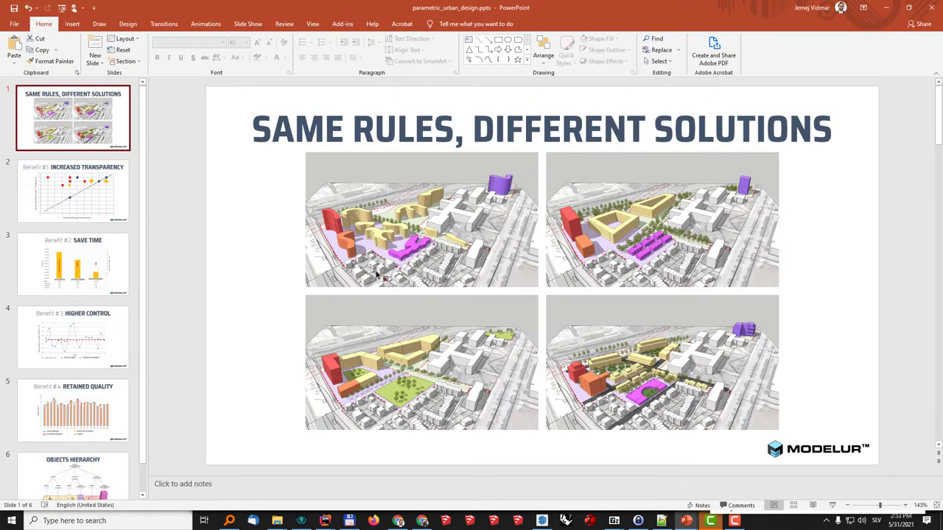
mouse_move(239, 254)
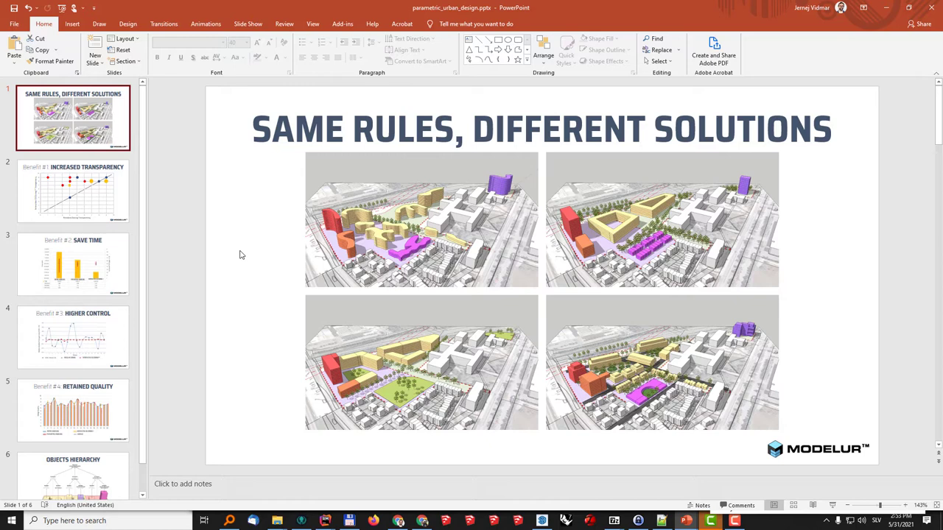
mouse_move(103, 190)
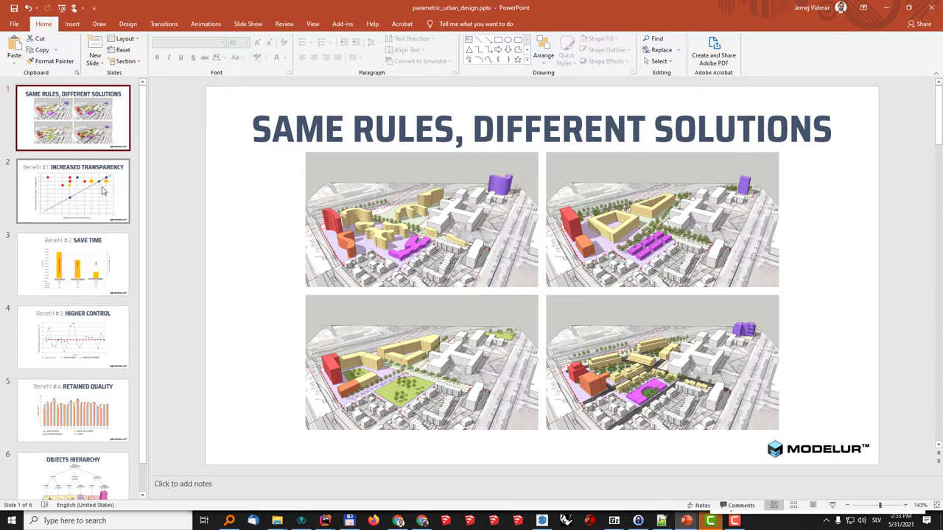
Show the Increased Transparency slide, then advance to 'Benefit #2: Save Time'.
left_click(81, 190)
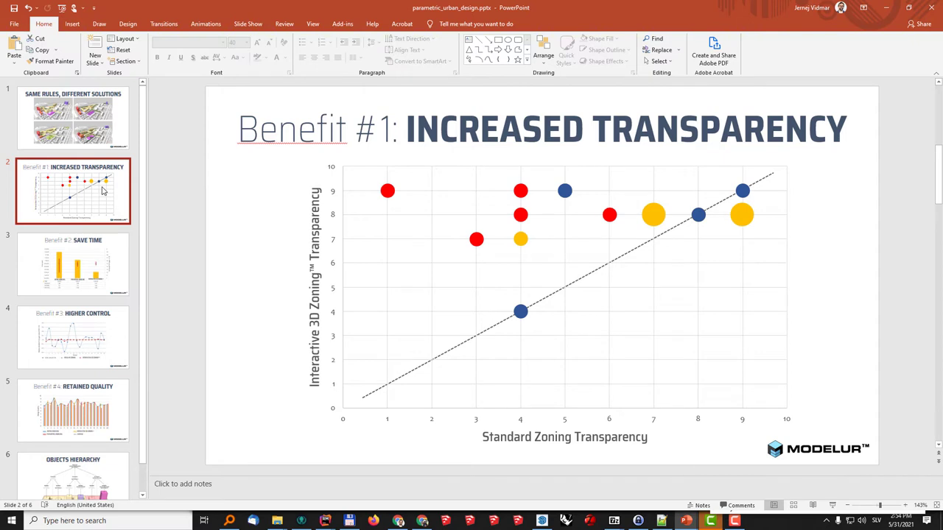
left_click(72, 264)
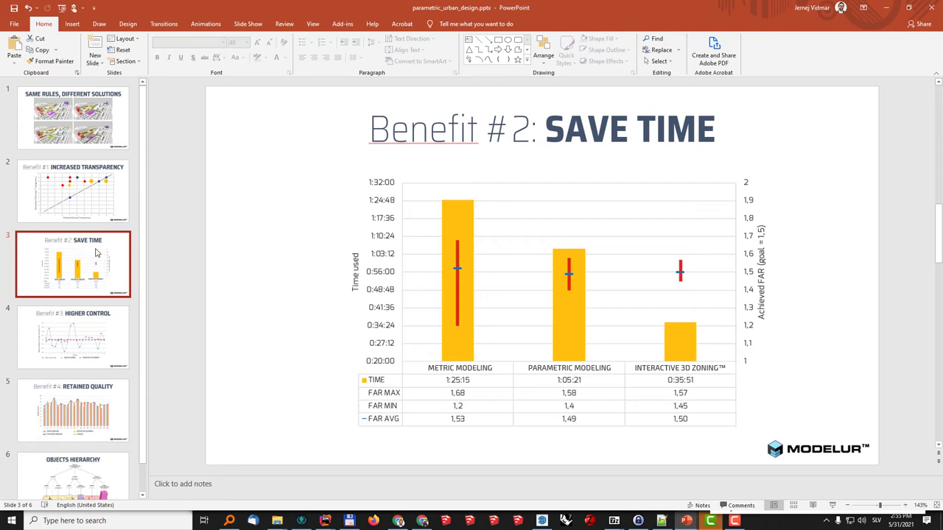
Show the 'Benefit #3: Higher Control' slide, then advance to 'Benefit #4: Retained Quality'.
left_click(81, 330)
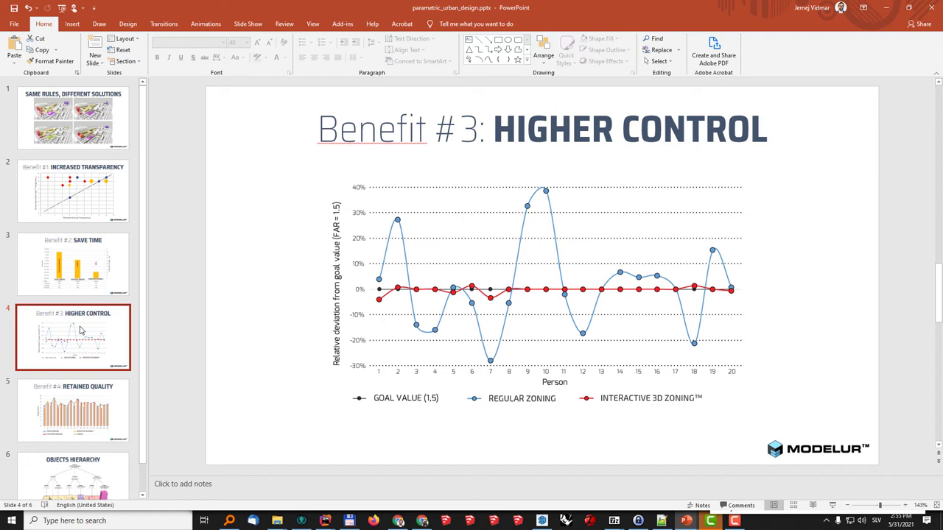
mouse_move(421, 318)
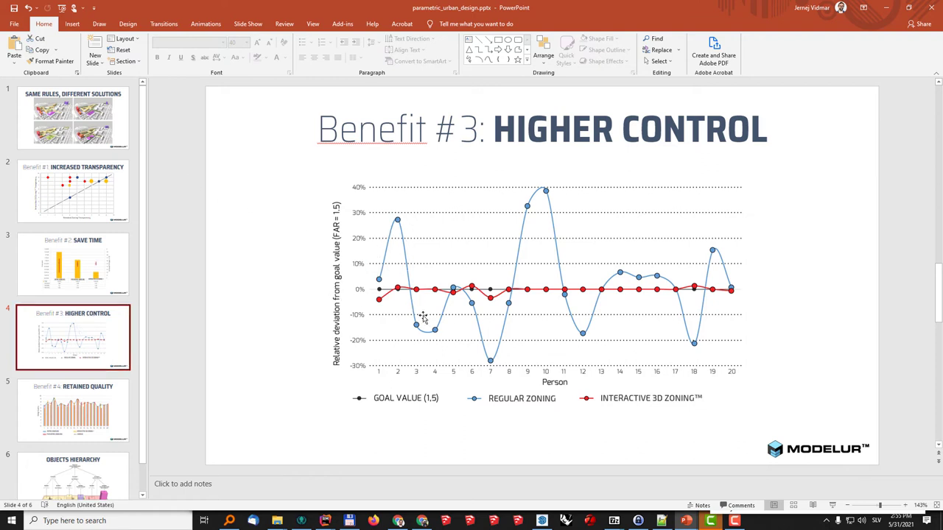
mouse_move(368, 309)
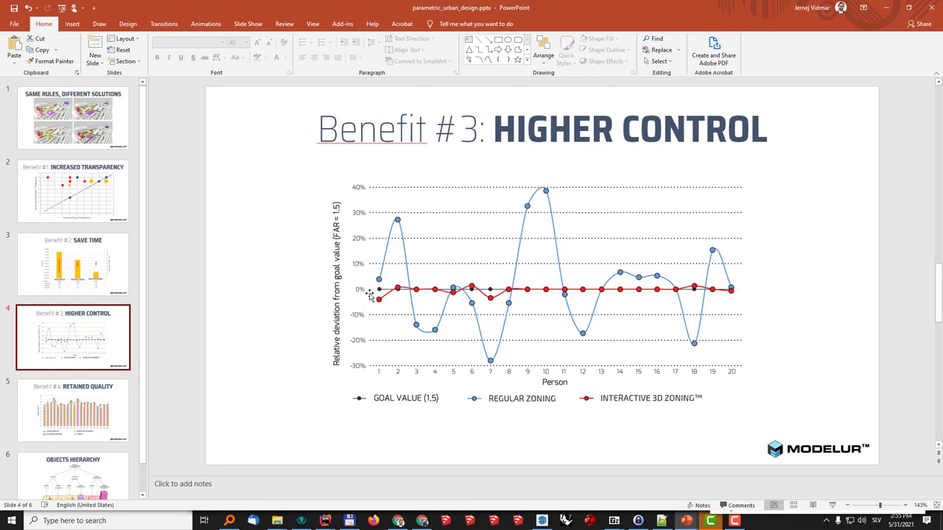
mouse_move(474, 315)
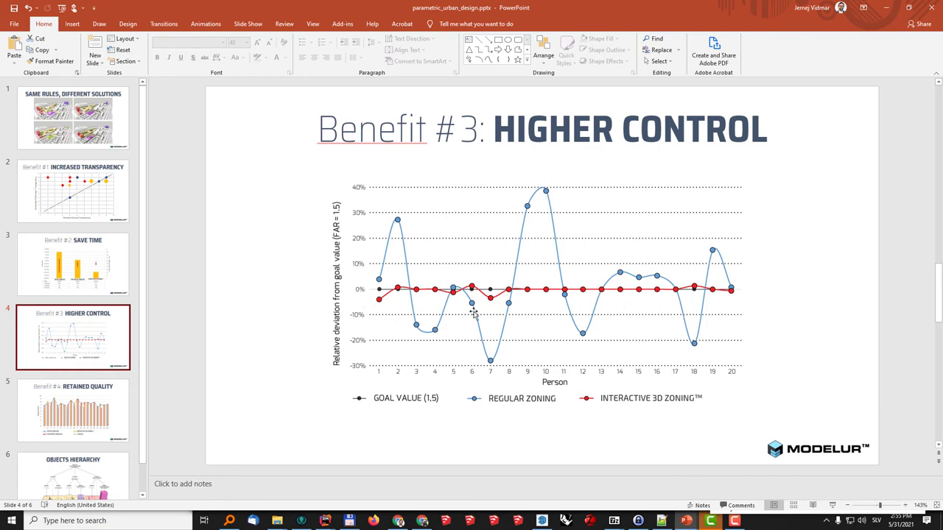
mouse_move(616, 302)
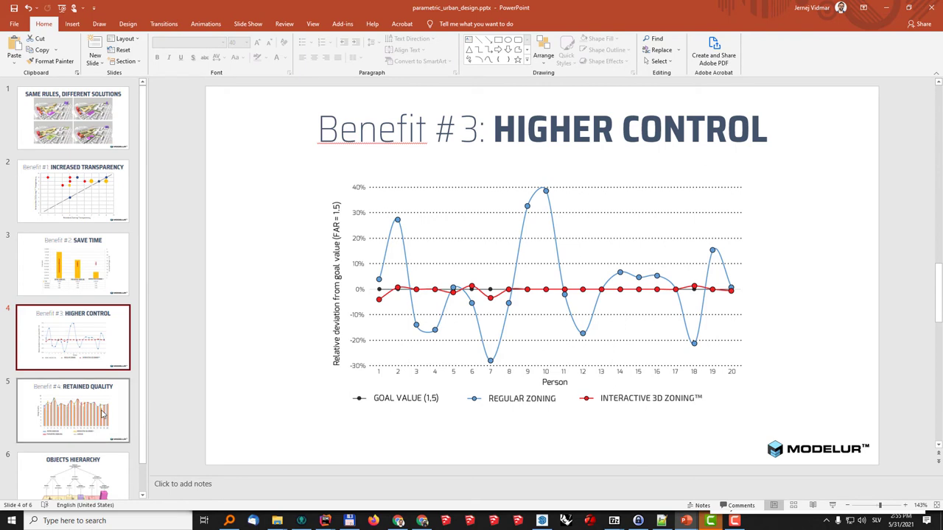
left_click(72, 410)
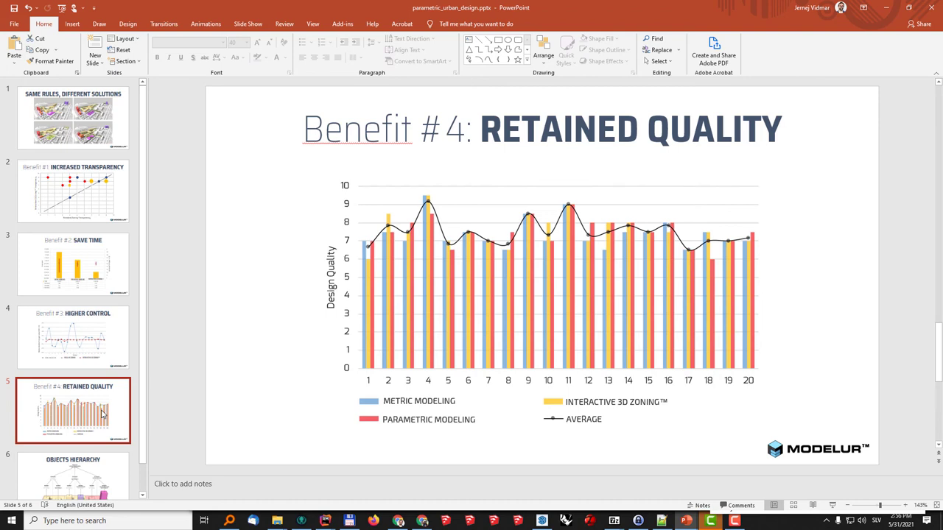
Jump back to slide 1, 'Same Rules, Different Solutions', with its four alternative massings.
left_click(74, 118)
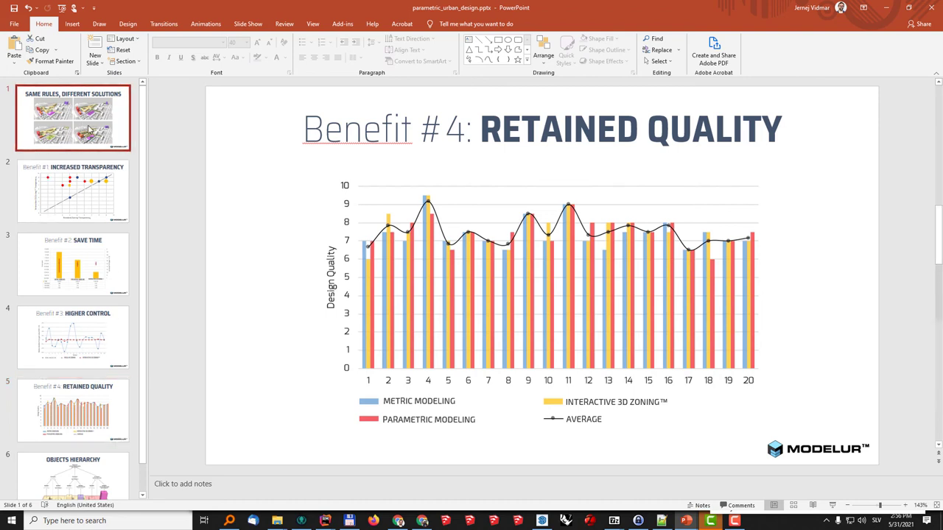
left_click(89, 126)
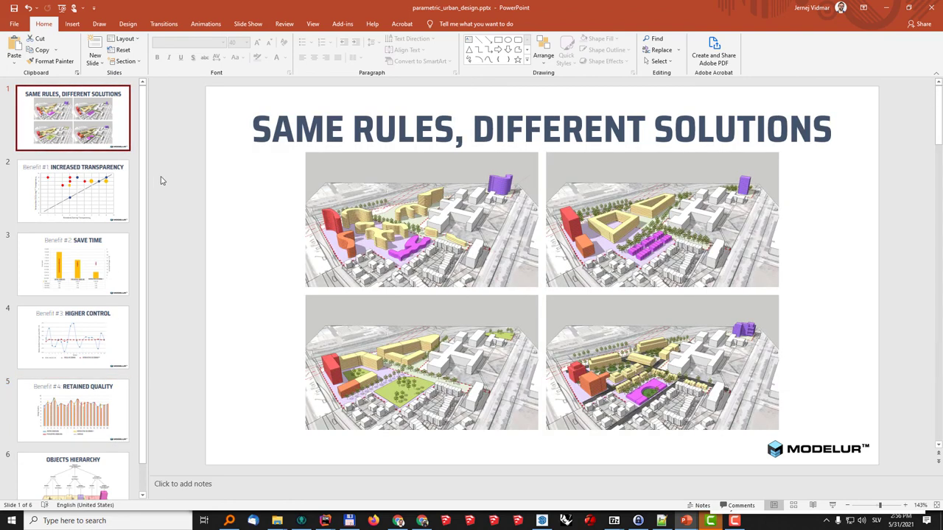